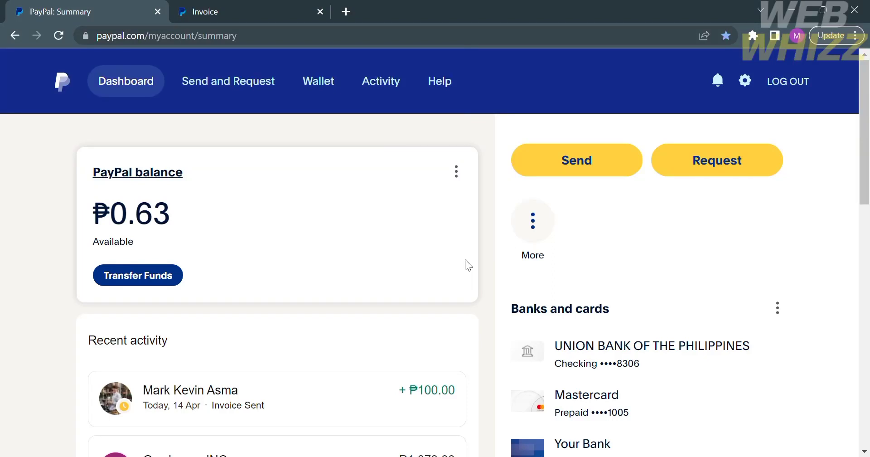
mouse_move(503, 247)
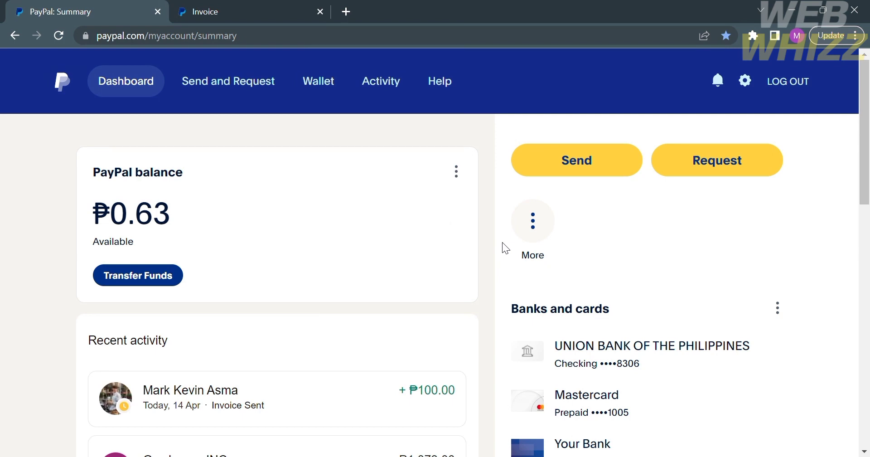
mouse_move(381, 94)
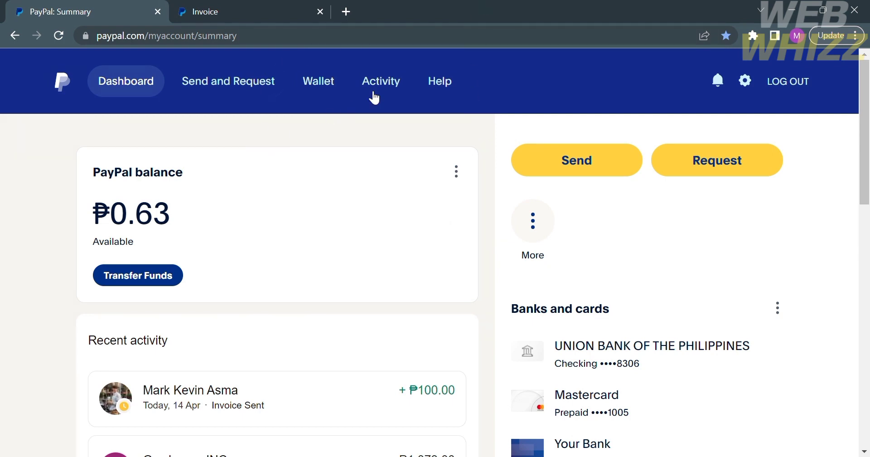
Go to account Activity and view the pending ₱100.00 'Invoice Sent' entry for Invoice #0001.
click(380, 81)
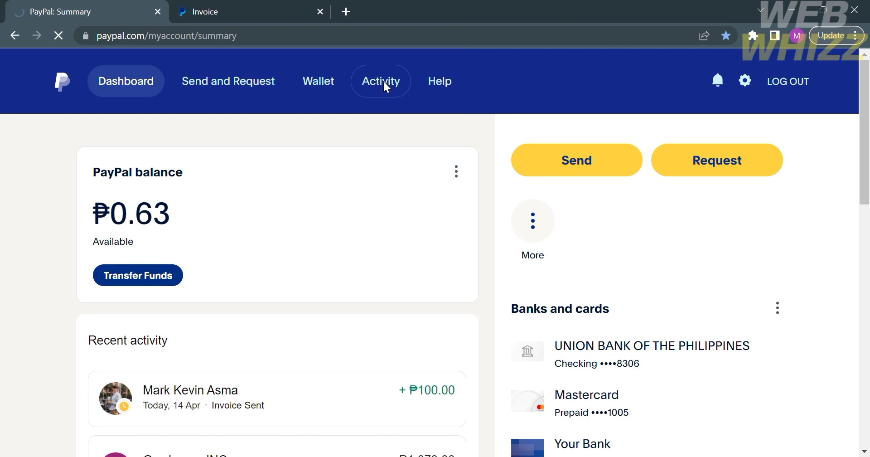
click(381, 81)
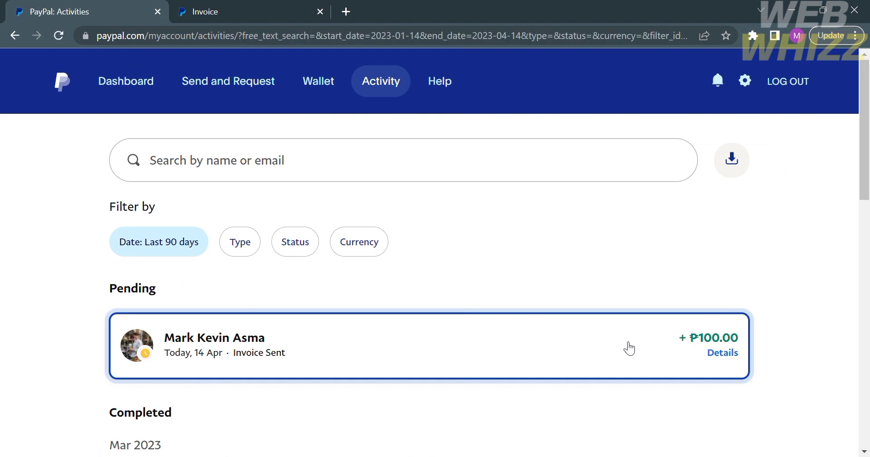
click(722, 353)
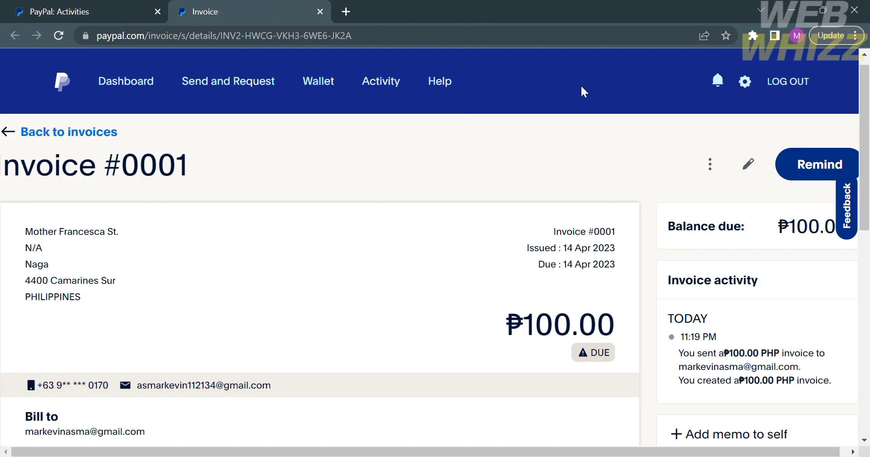
mouse_move(453, 283)
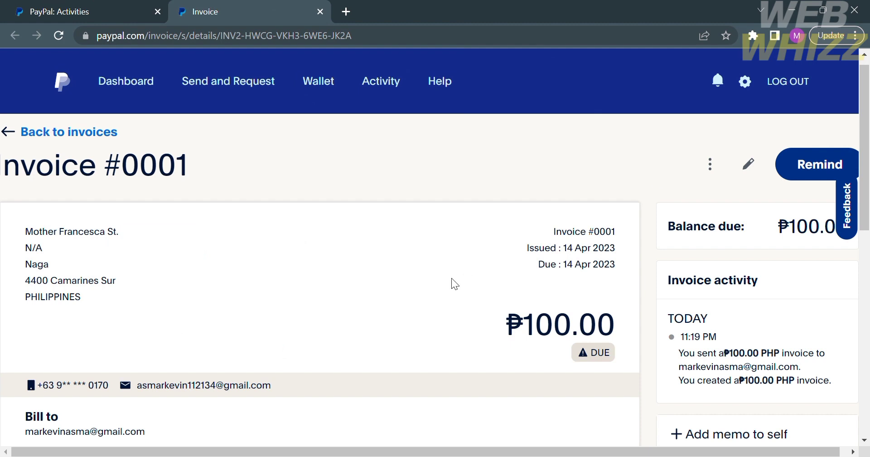
mouse_move(710, 164)
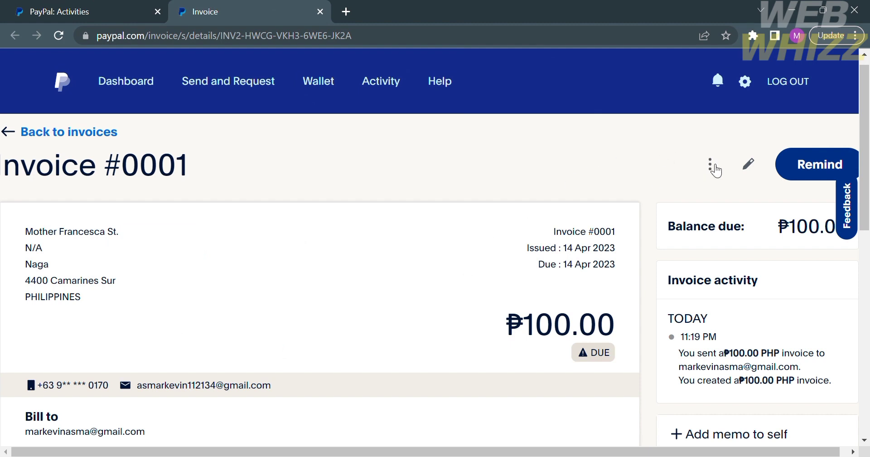
Choose Cancel from the three-dot actions menu beside invoice #0001's title.
click(709, 164)
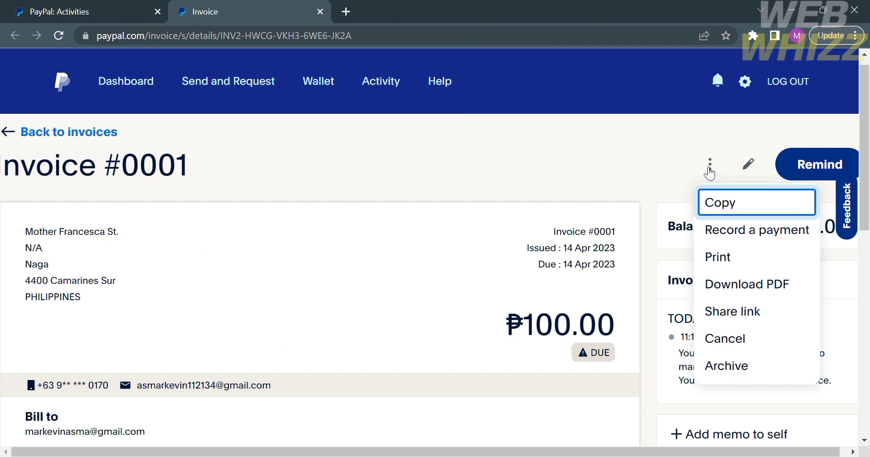
mouse_move(771, 230)
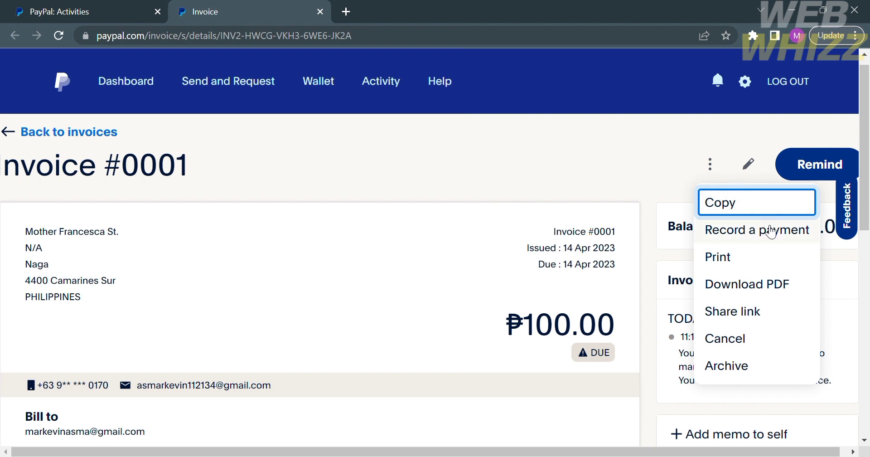
mouse_move(788, 292)
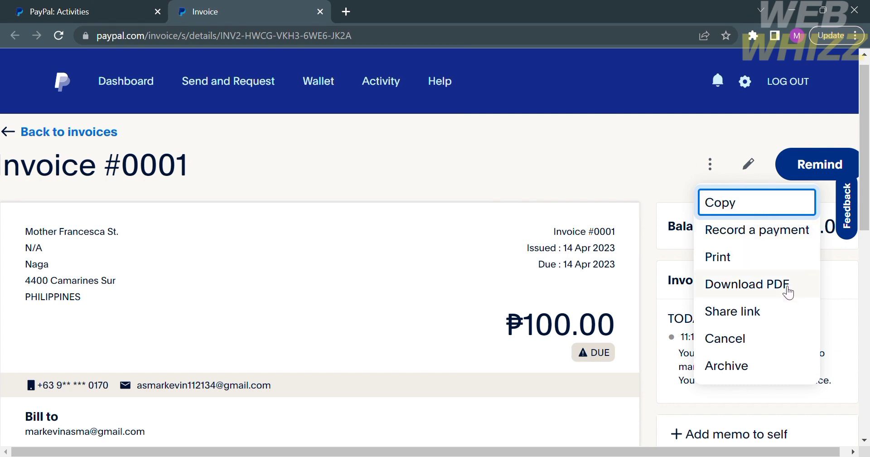
mouse_move(779, 309)
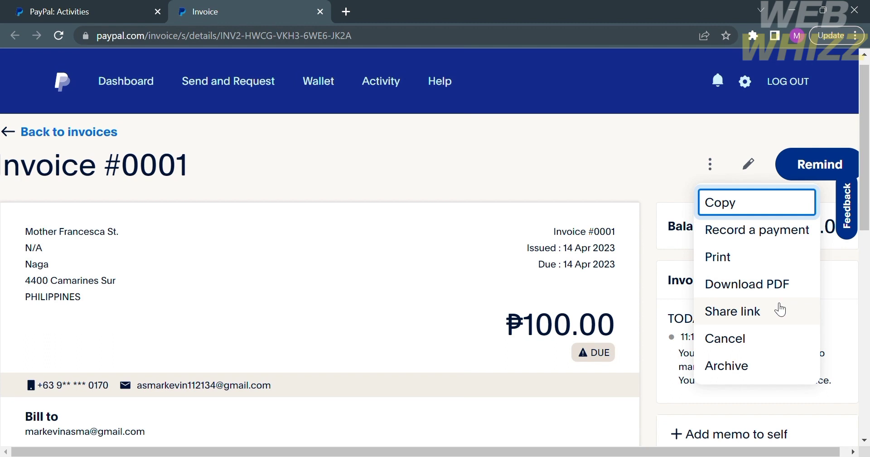
mouse_move(767, 329)
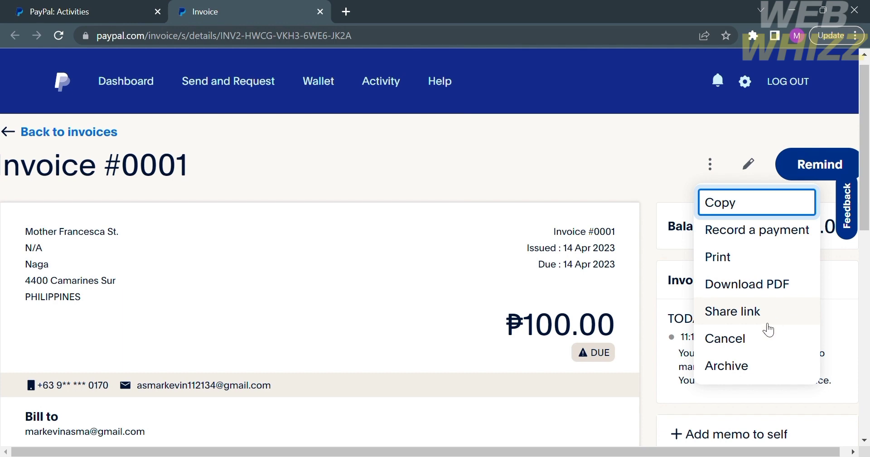
click(725, 338)
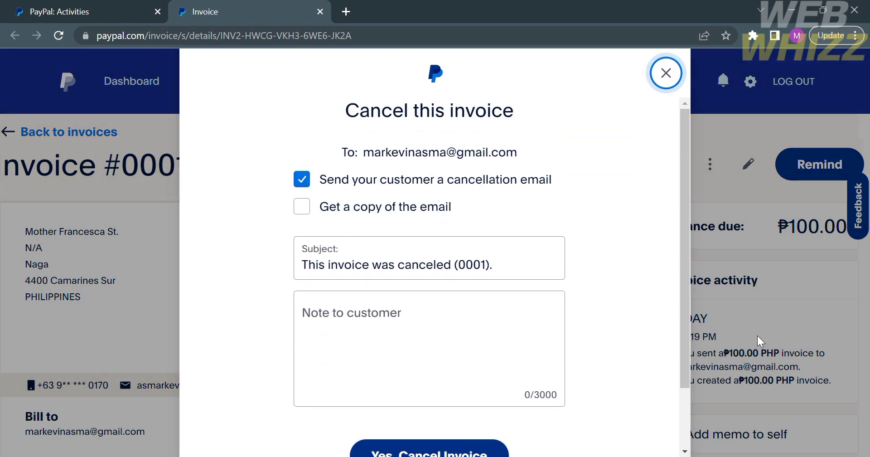
mouse_move(444, 157)
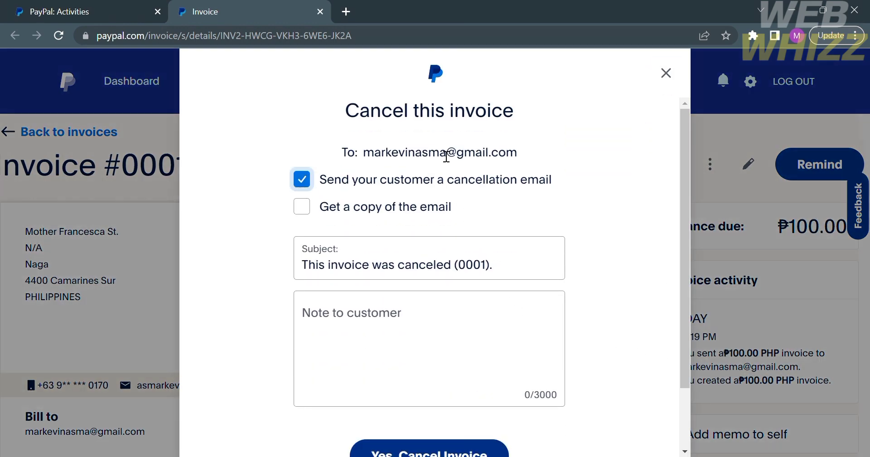
scroll(down, 3)
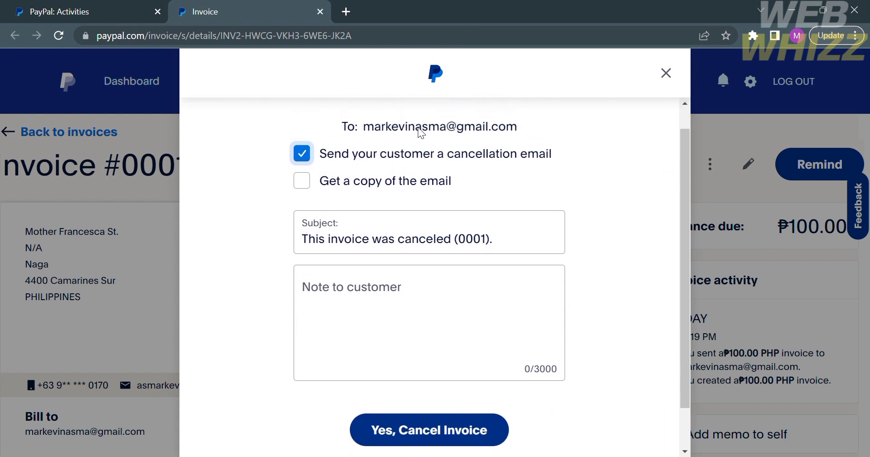
scroll(down, 3)
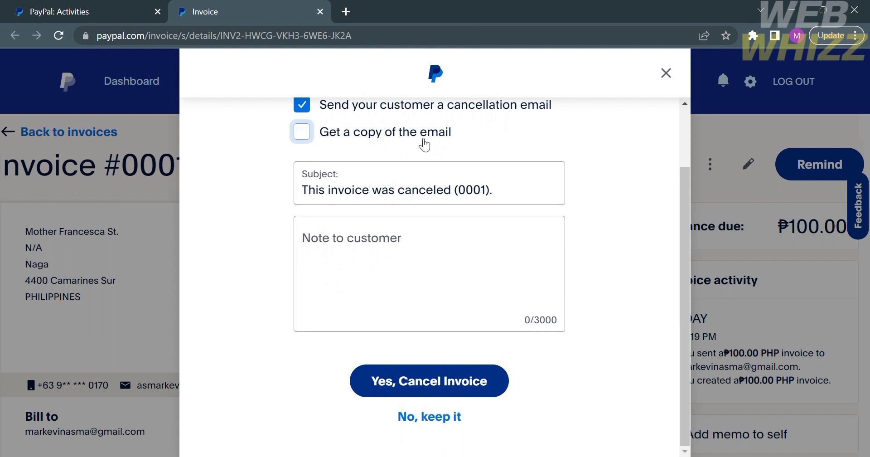
click(429, 272)
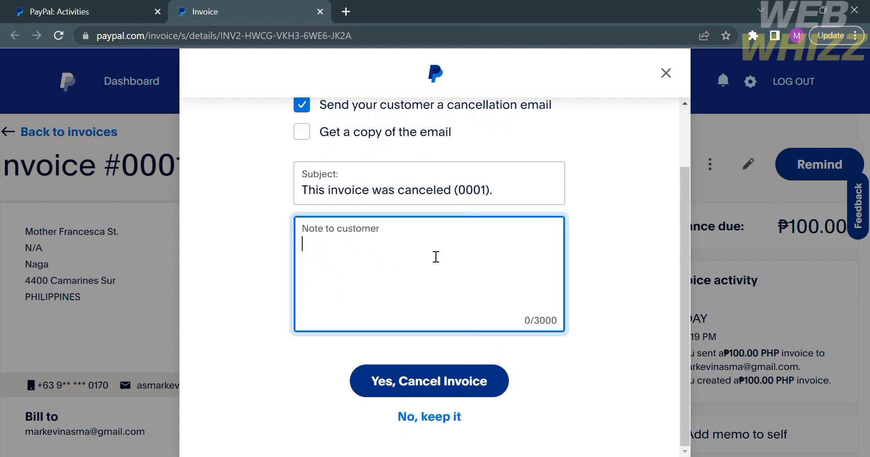
scroll(up, 3)
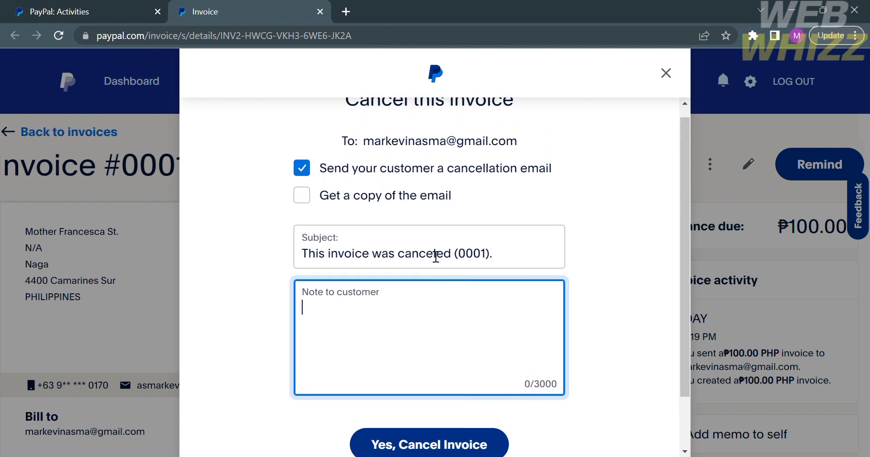
scroll(down, 3)
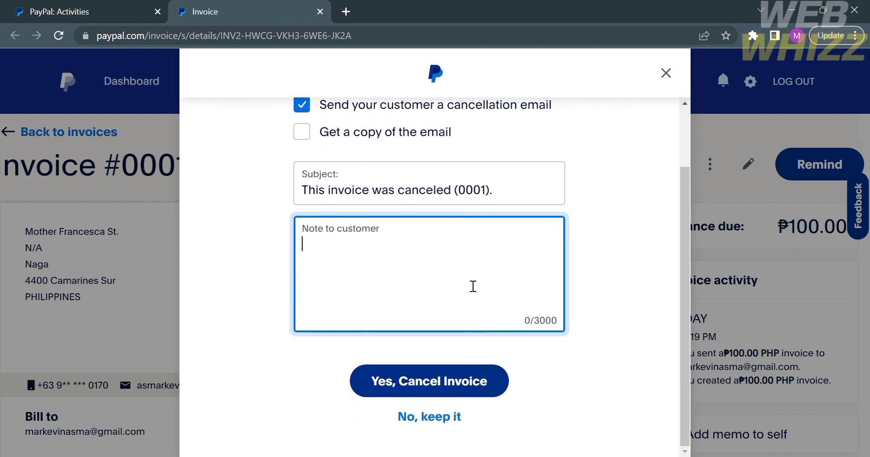
mouse_move(572, 389)
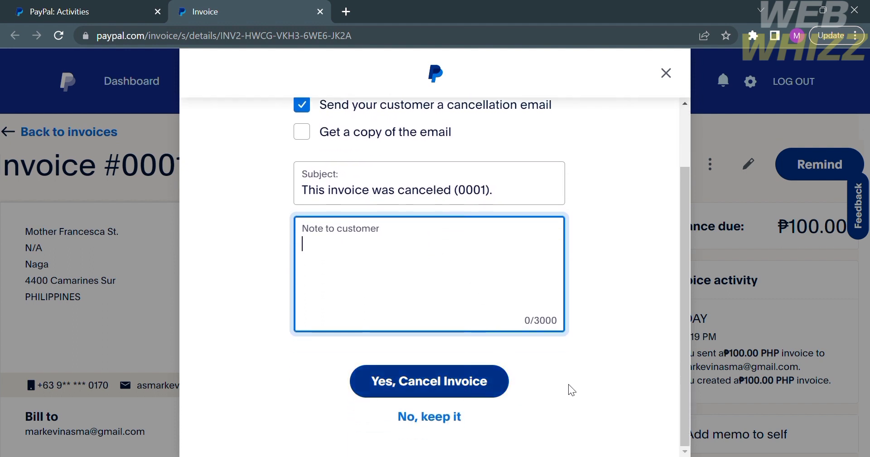
click(429, 381)
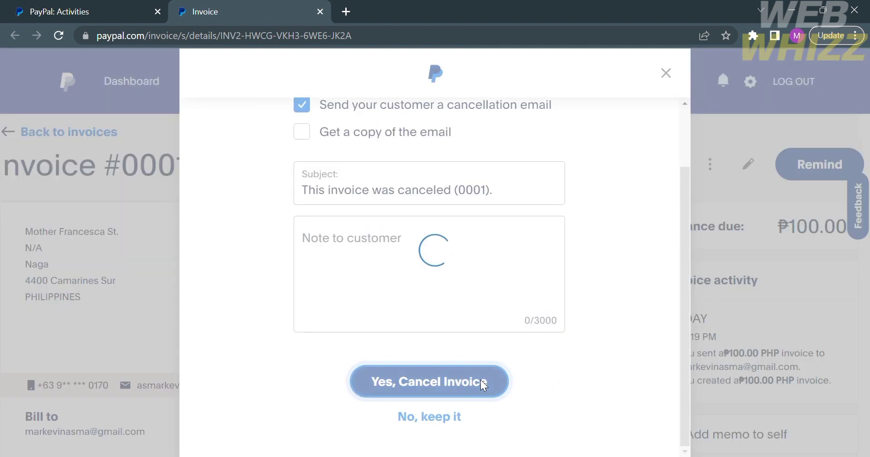
Confirm with 'Yes, Cancel Invoice' so invoice #0001 shows as CANCELED.
click(429, 382)
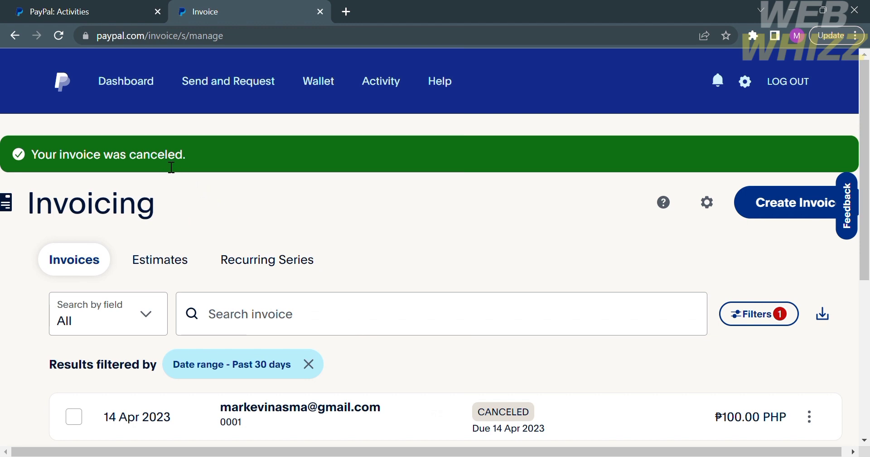
mouse_move(255, 199)
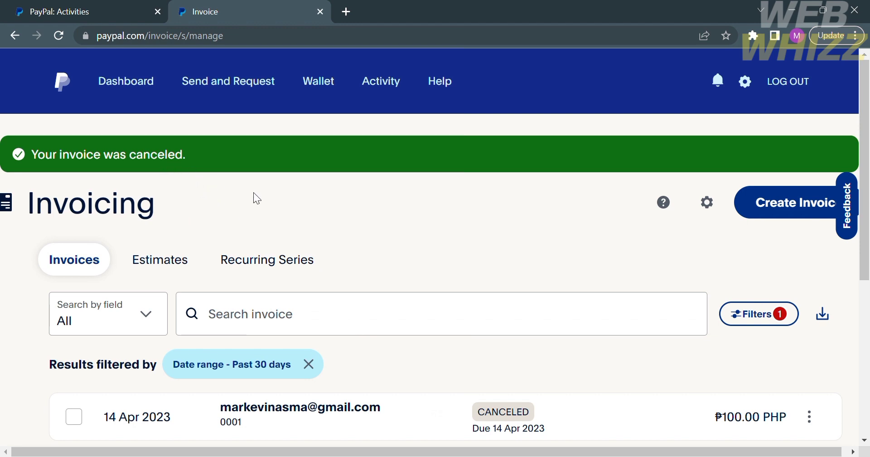
mouse_move(387, 230)
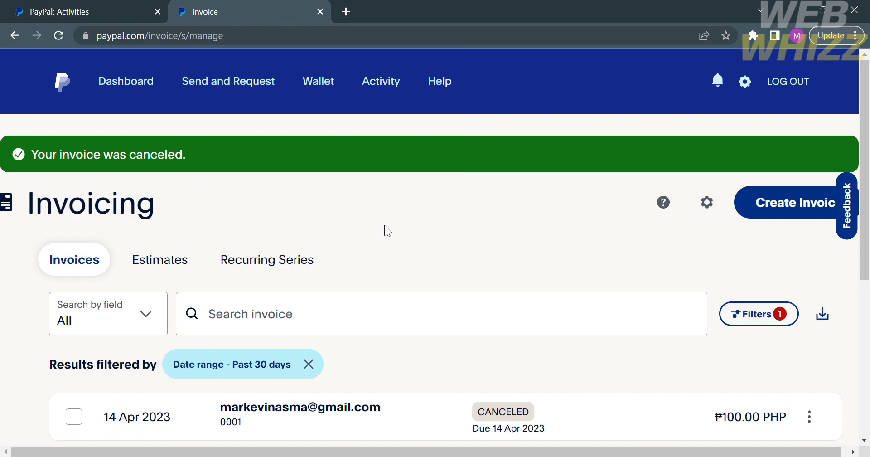